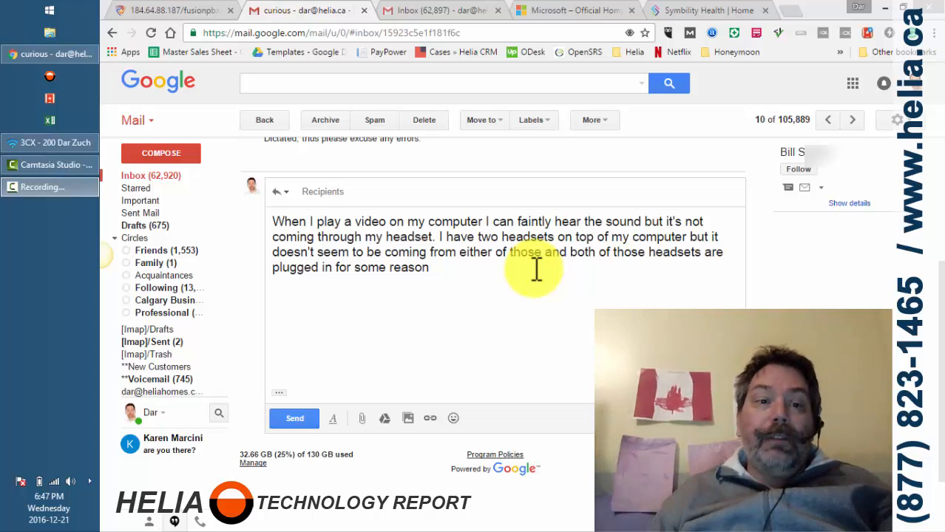
pyautogui.moveTo(241, 279)
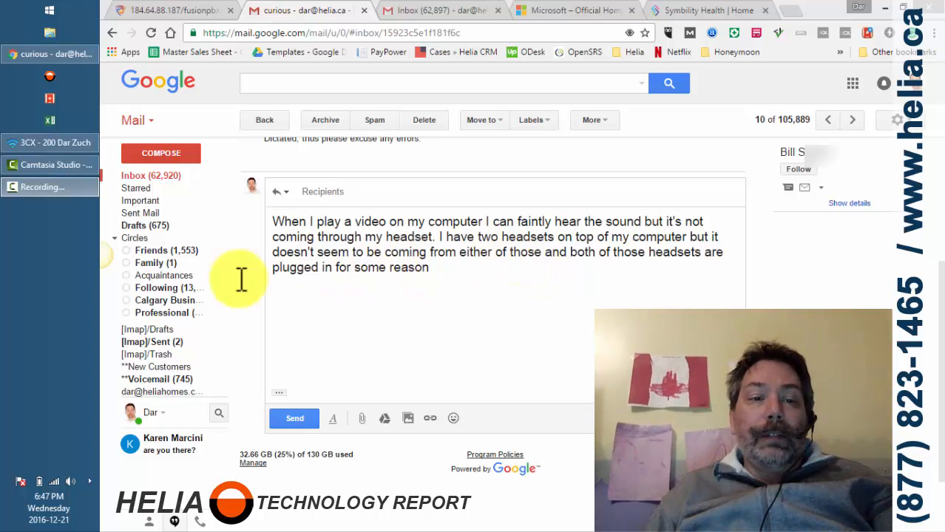
pyautogui.moveTo(71, 485)
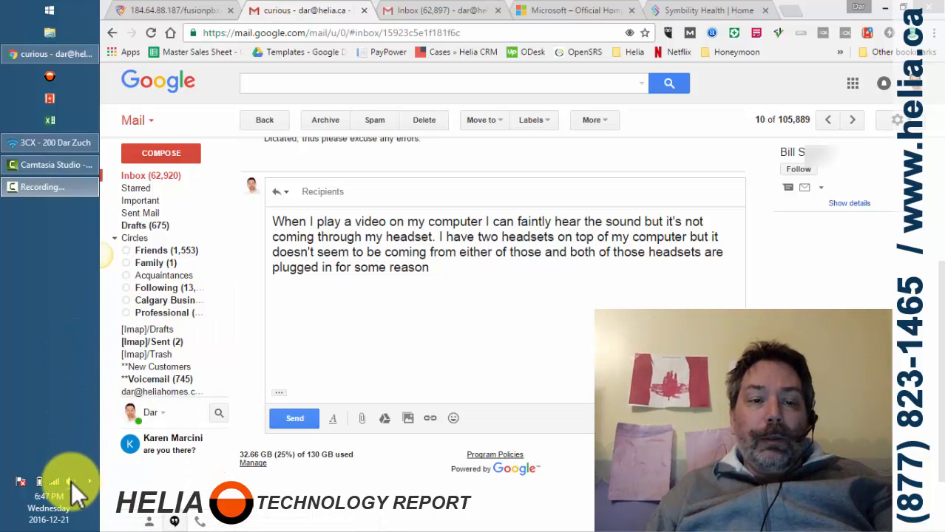
pyautogui.moveTo(57, 482)
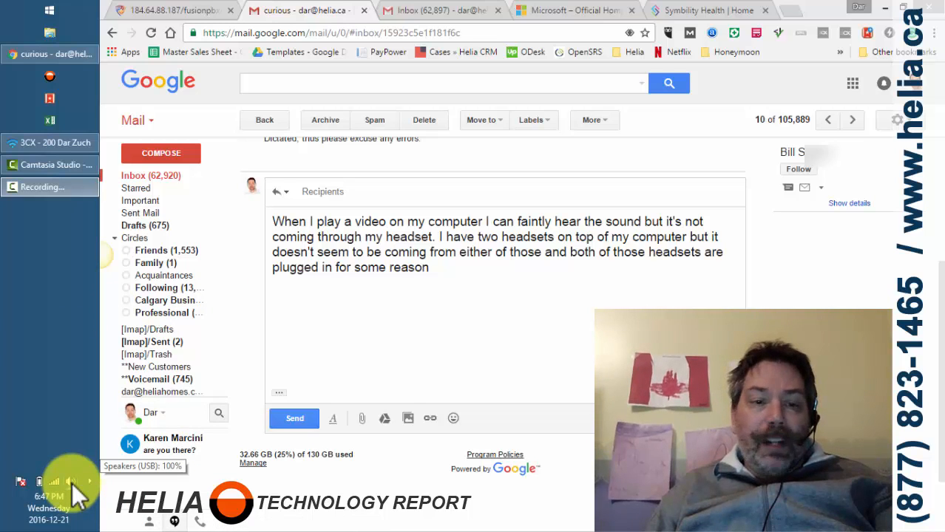
# Step: Bring up the Playback devices list from the tray volume icon and select the disconnected Qmadix headphones
pyautogui.rightClick(71, 480)
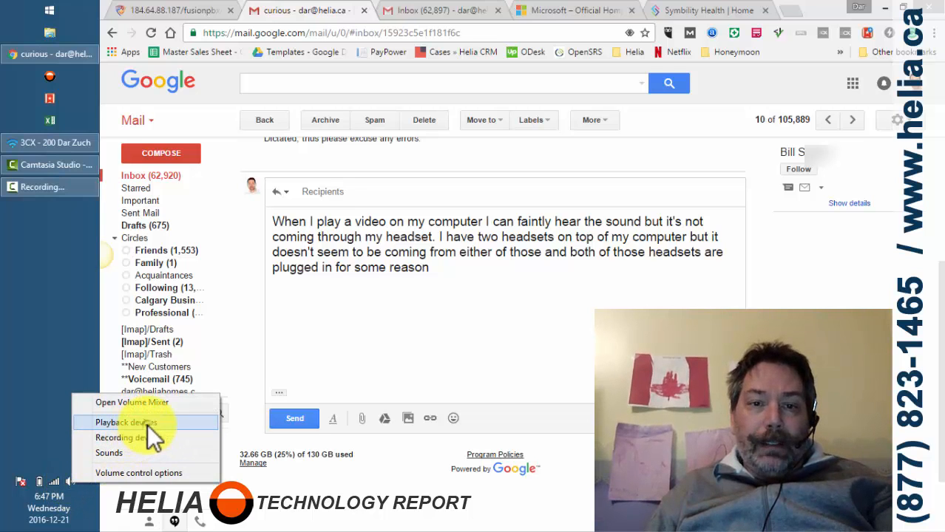
pyautogui.click(126, 422)
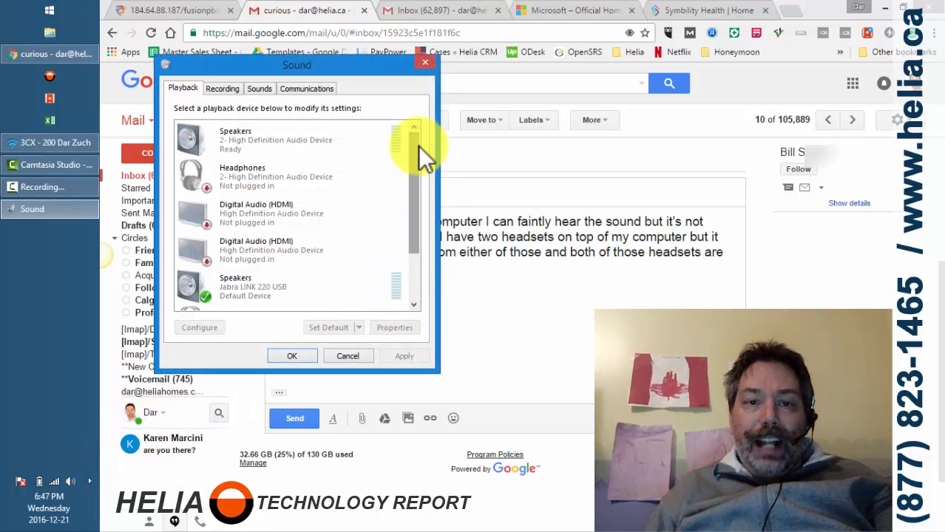
pyautogui.scroll(-3)
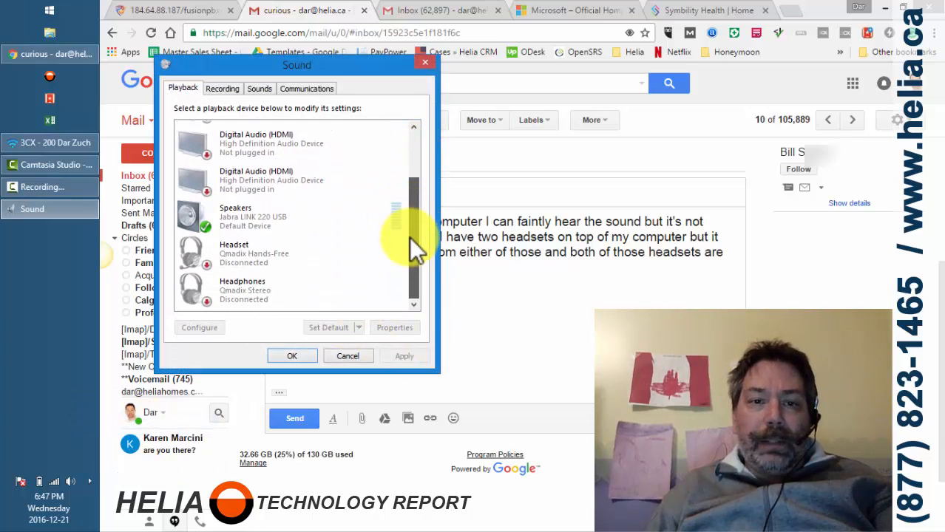
pyautogui.click(266, 289)
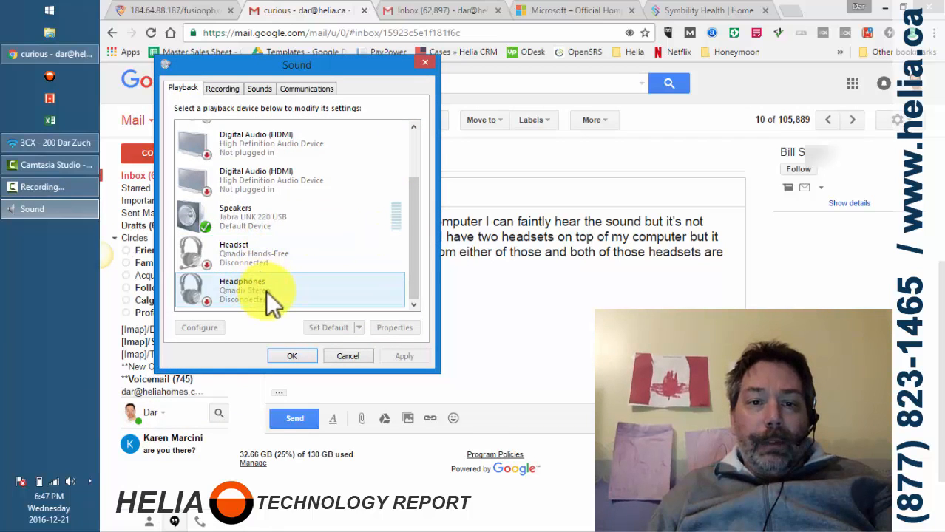
pyautogui.moveTo(210, 313)
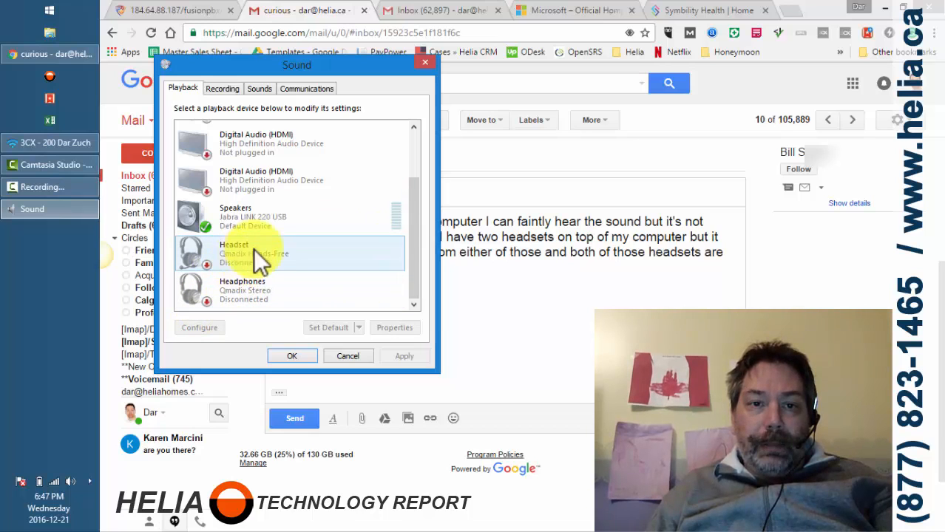
# Step: Review the default Jabra speakers and the first HDMI digital audio device in the list
pyautogui.click(289, 216)
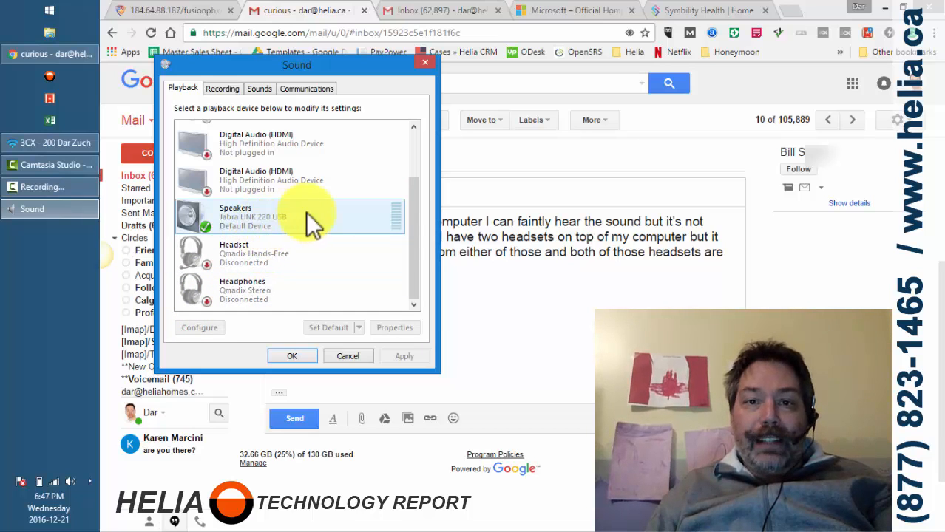
pyautogui.scroll(3)
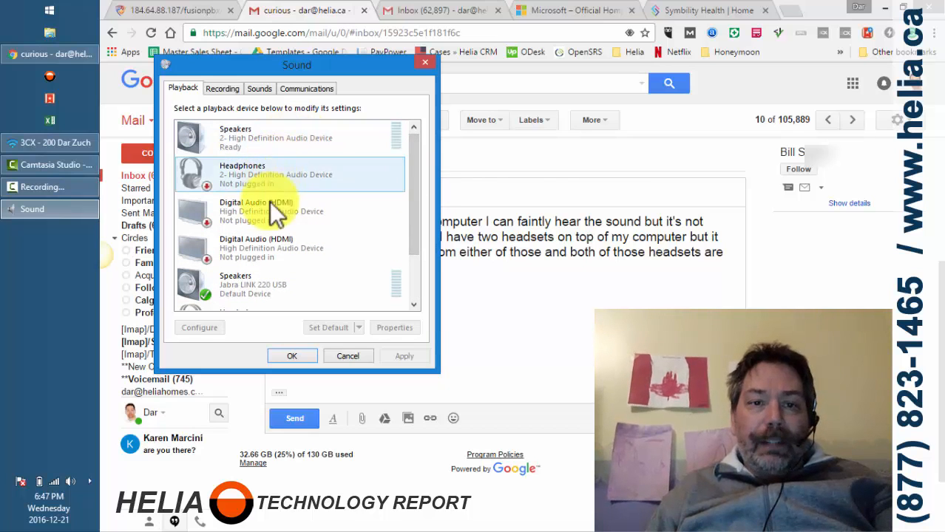
pyautogui.click(289, 284)
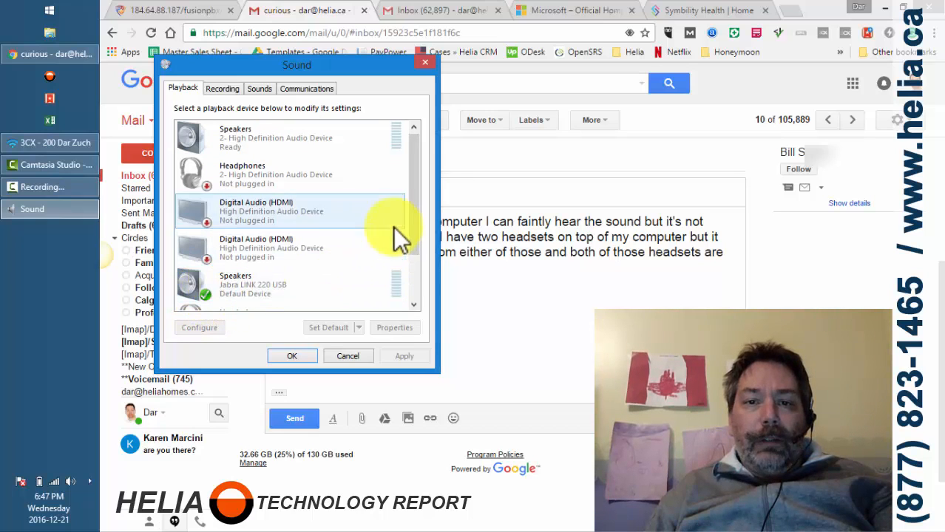
pyautogui.scroll(-3)
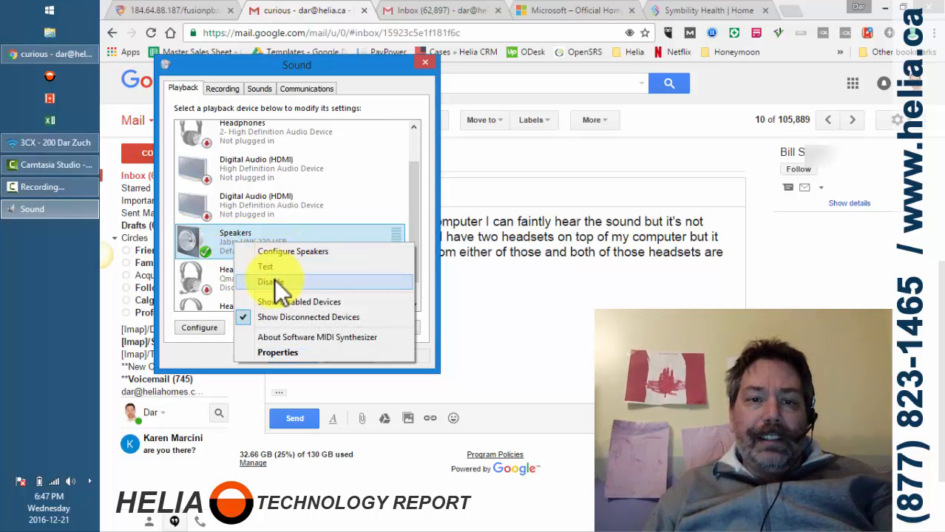
pyautogui.moveTo(303, 251)
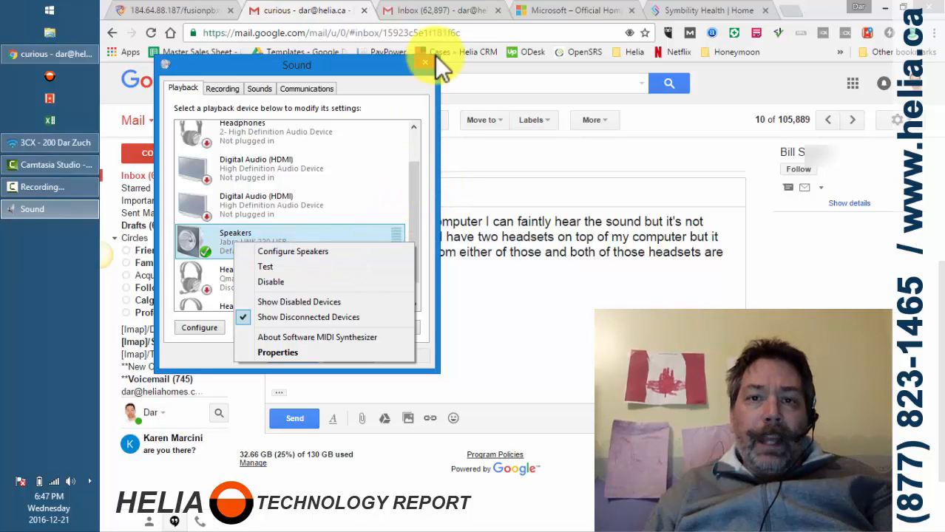
# Step: Close the Sound dialog, review the Volume Mixer app levels for the Jabra speakers, then close it
pyautogui.click(425, 62)
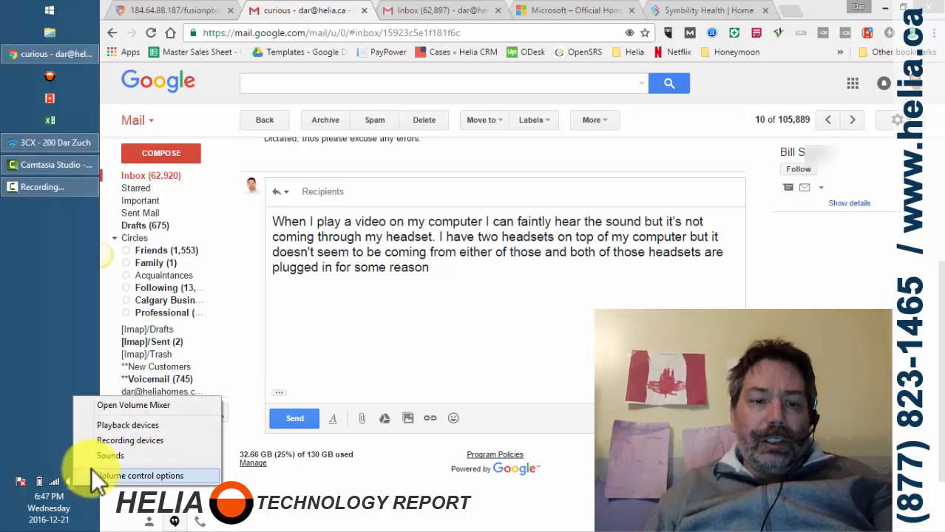
pyautogui.moveTo(142, 405)
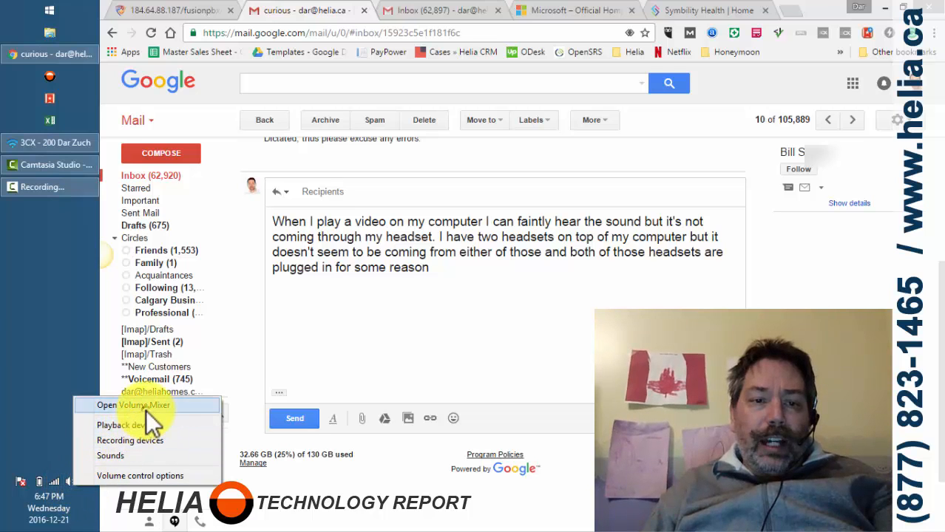
pyautogui.click(106, 405)
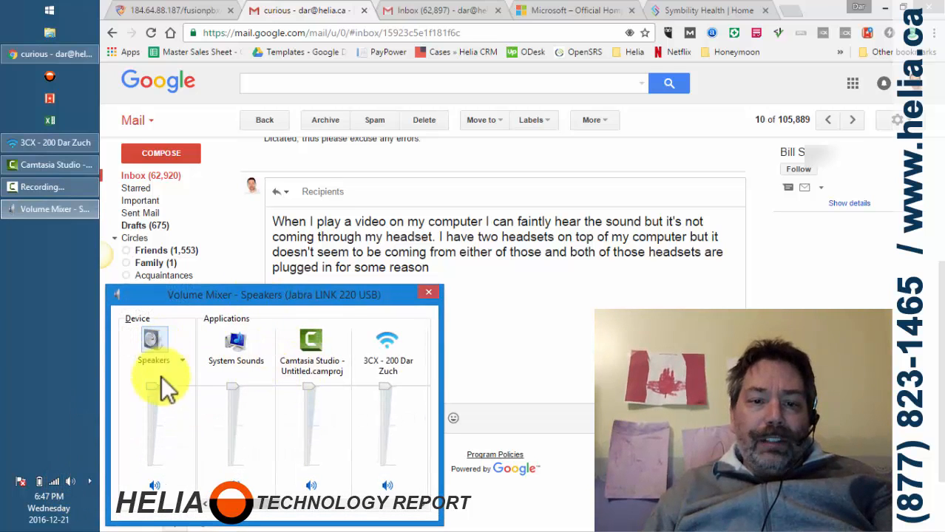
pyautogui.moveTo(392, 411)
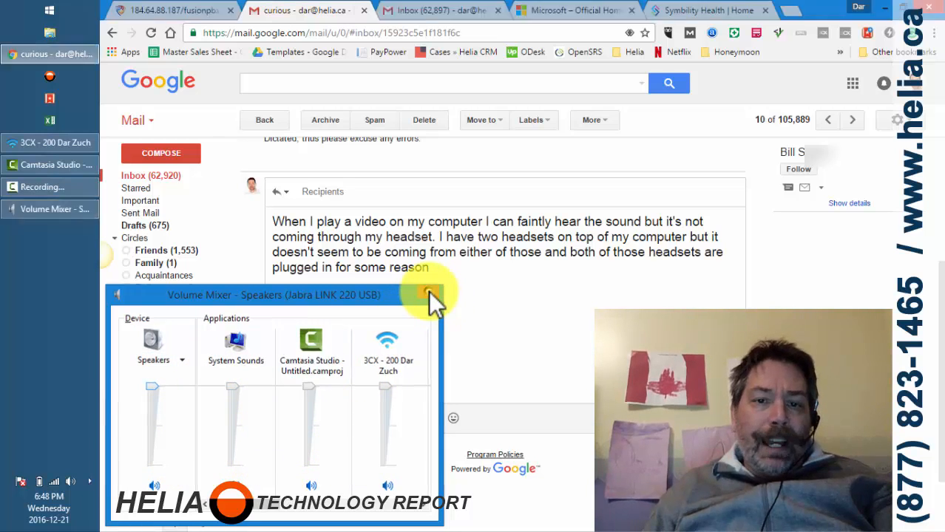
pyautogui.click(428, 295)
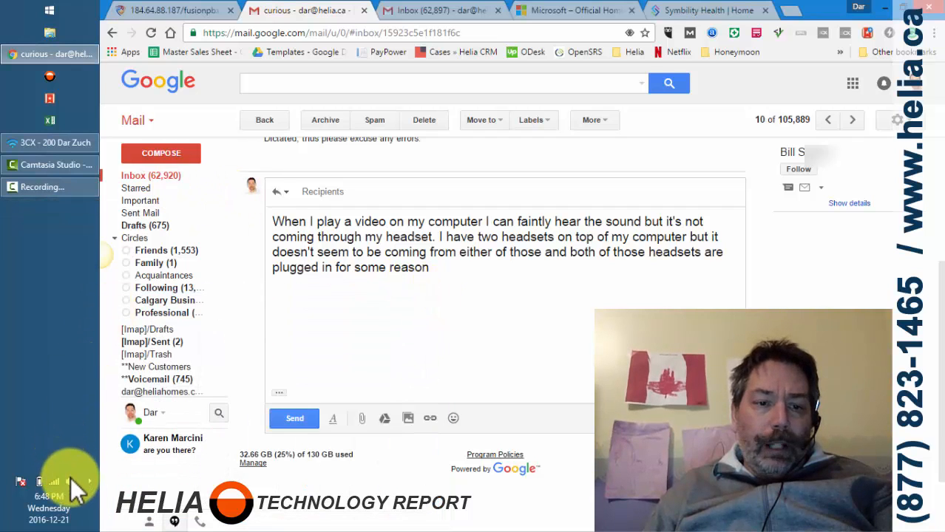
# Step: Bring up Volume Control Options, review the Sound devices list and reposition the window
pyautogui.rightClick(53, 482)
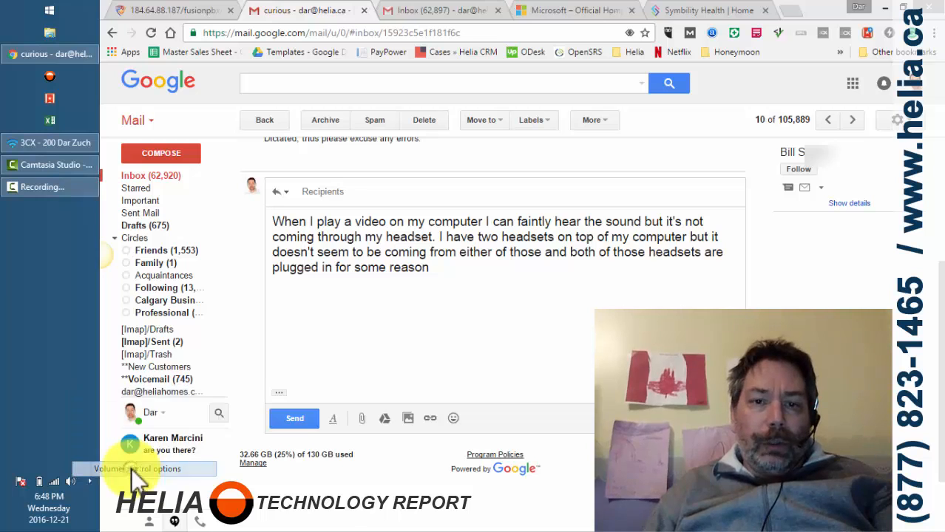
pyautogui.click(133, 469)
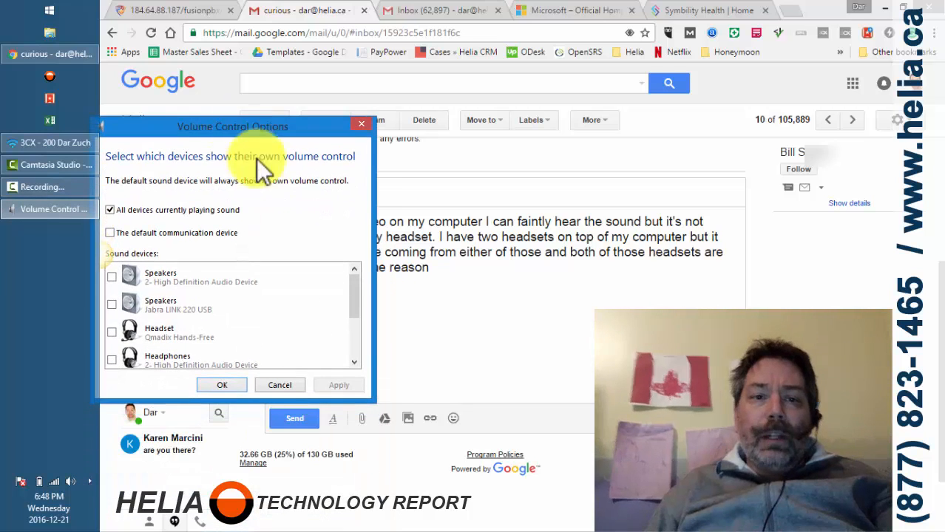
pyautogui.scroll(-3)
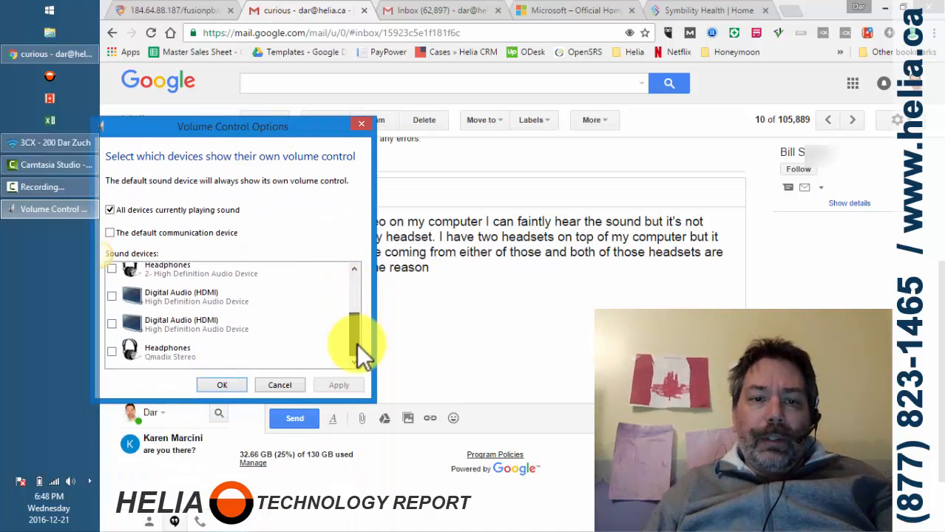
pyautogui.scroll(3)
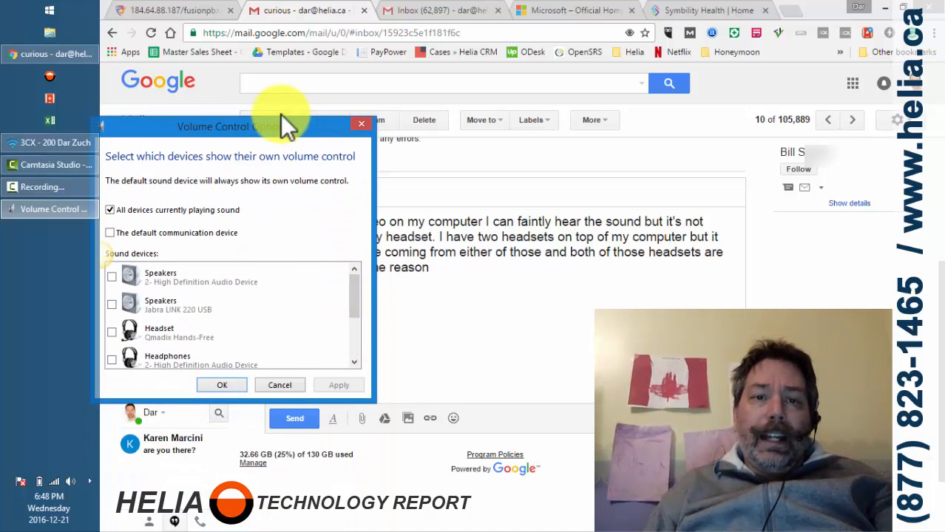
pyautogui.moveTo(222, 125); pyautogui.dragTo(248, 96)
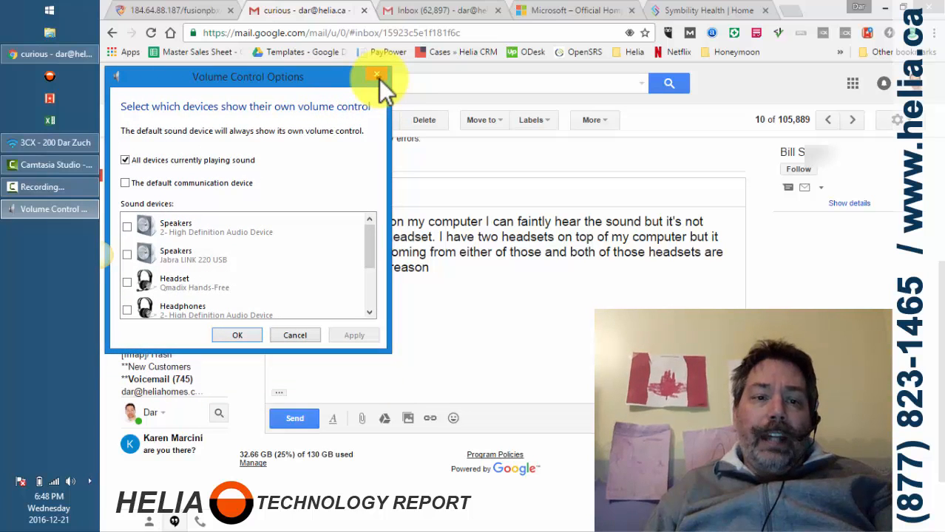
# Step: Close the Volume Control Options window
pyautogui.click(375, 77)
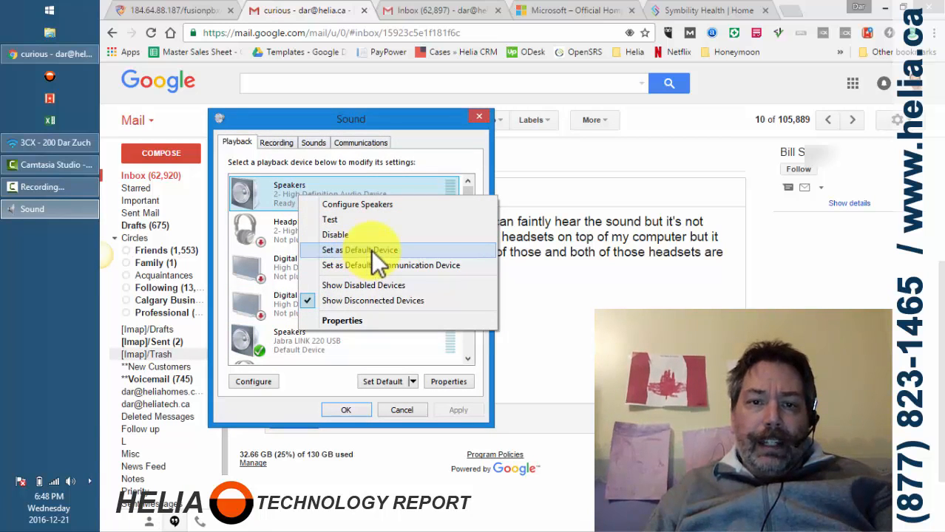
pyautogui.moveTo(399, 396)
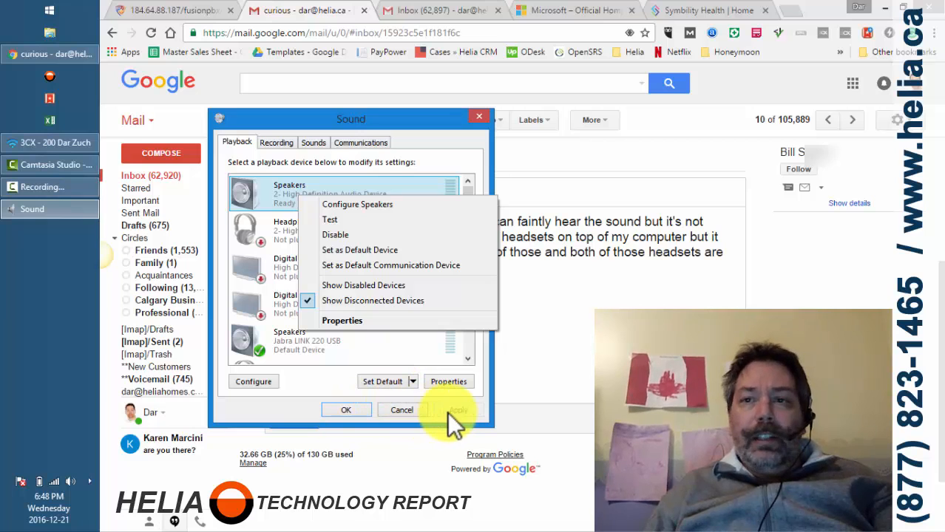
pyautogui.moveTo(52, 15)
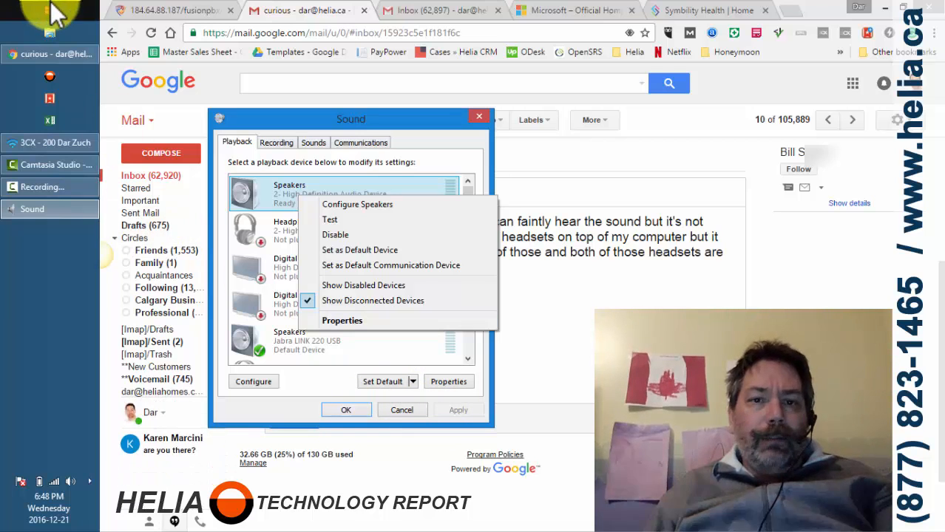